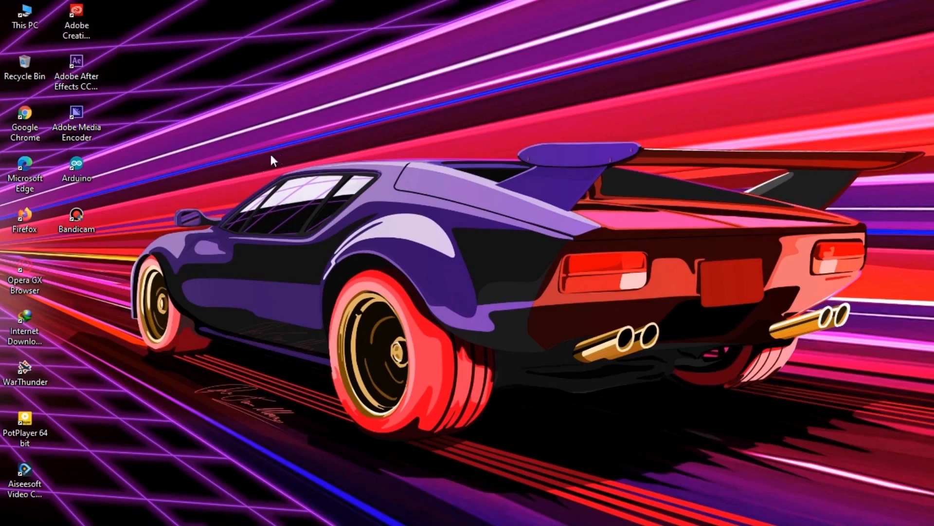
- Launch Arduino IDE and confirm the board is Arduino Nano on COM5
double_click(75, 167)
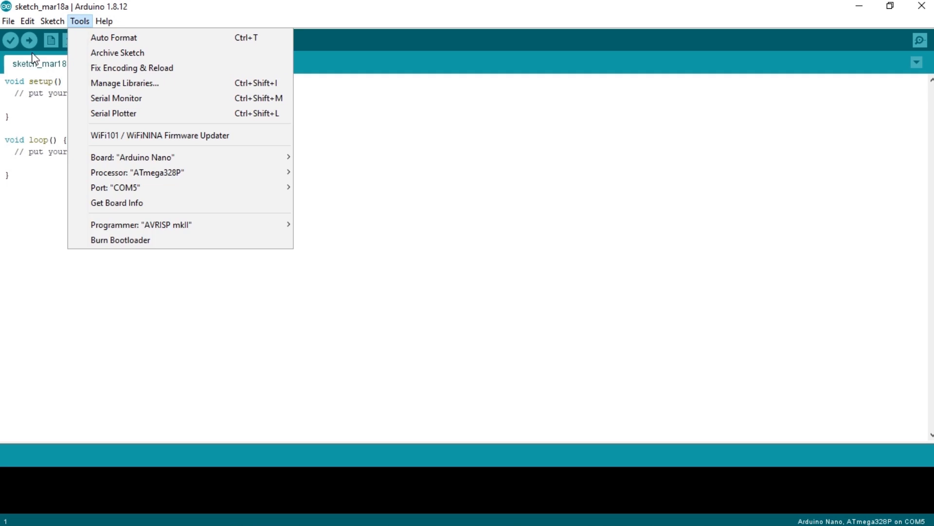
left_click(8, 21)
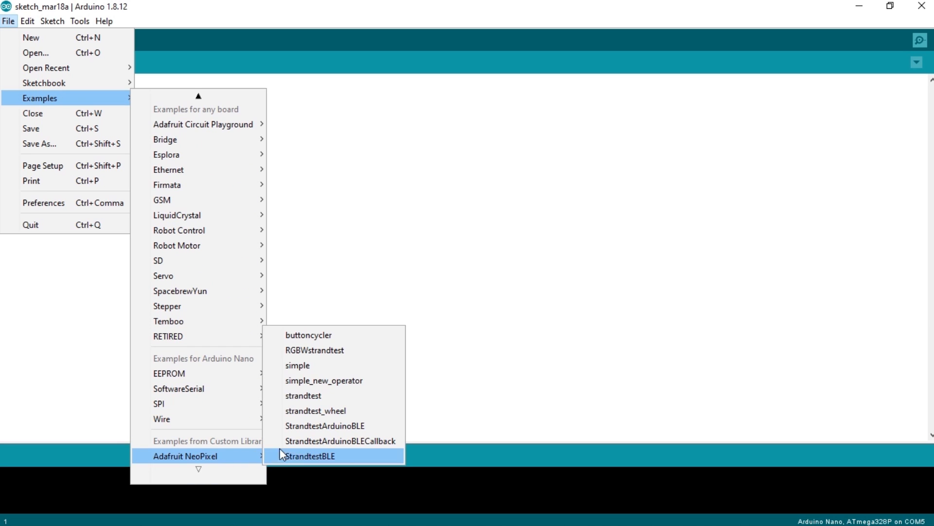
- Open the Adafruit NeoPixel strandtest_wheel example and maximize its window
left_click(316, 410)
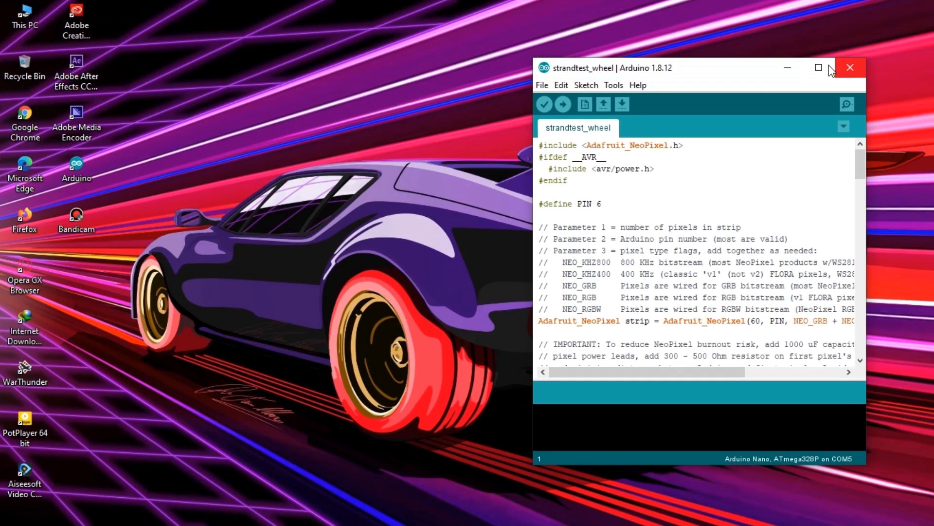
left_click(818, 67)
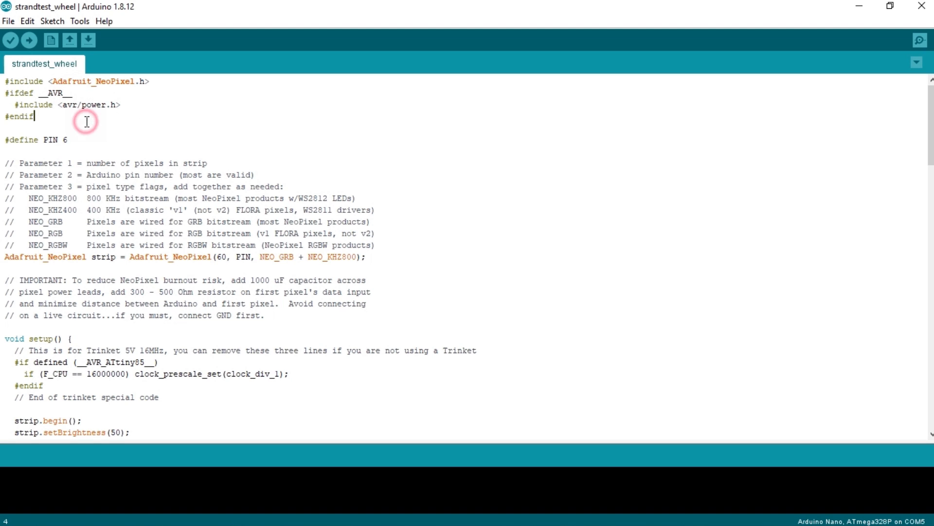
- Replace 60 with 12 in the Adafruit_NeoPixel strip declaration
double_click(57, 139)
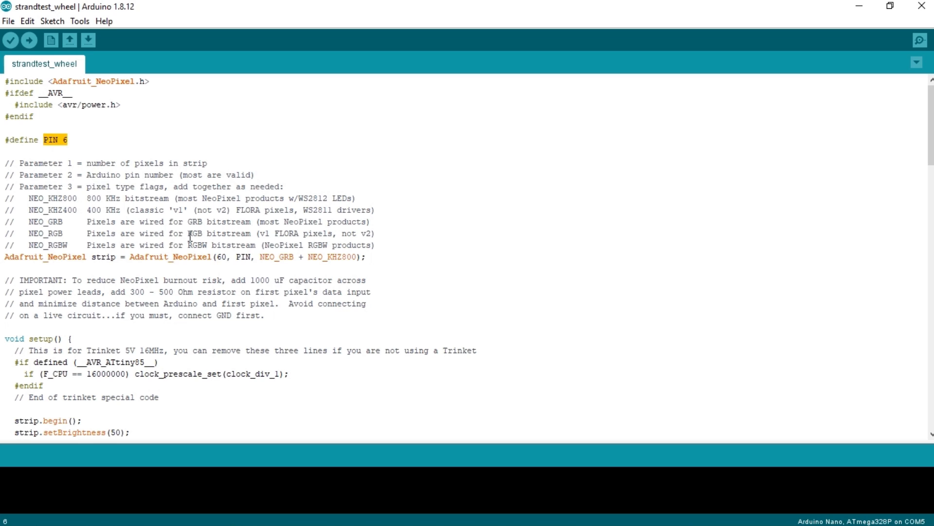
left_click(221, 257)
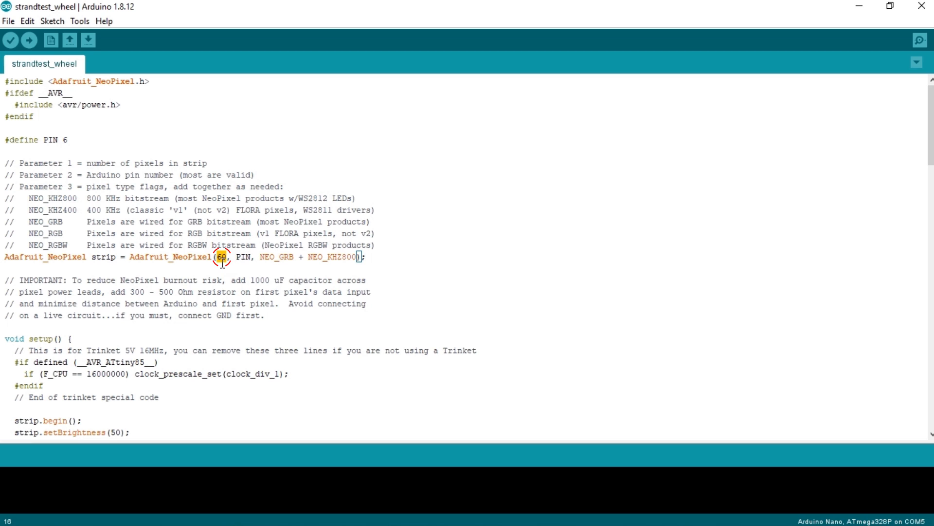
type("12")
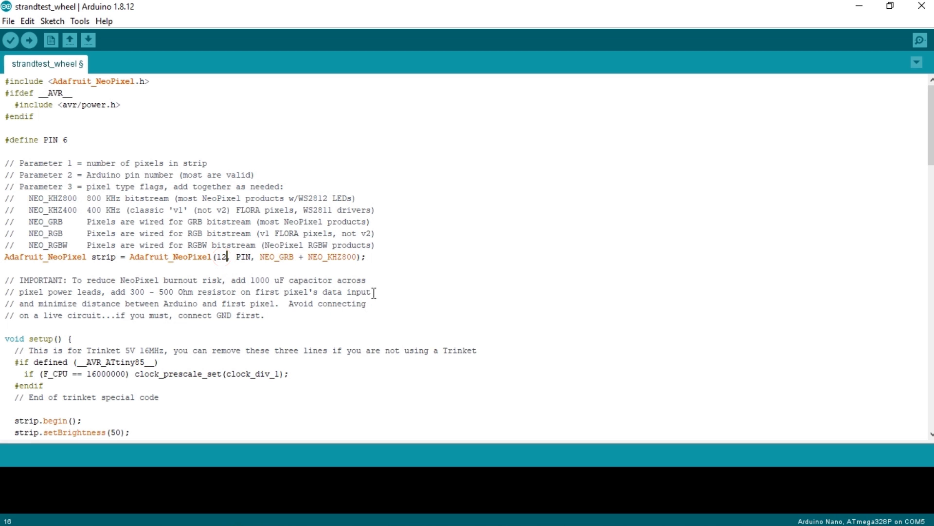
mouse_move(889, 272)
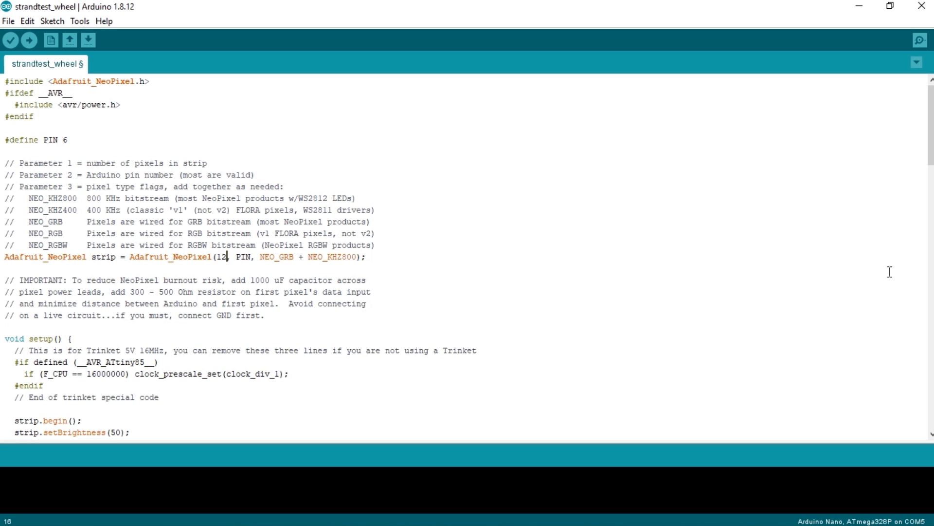
- Review the 12-pixel strandtest_wheel code, then upload it to the Arduino Nano
scroll("down", 3)
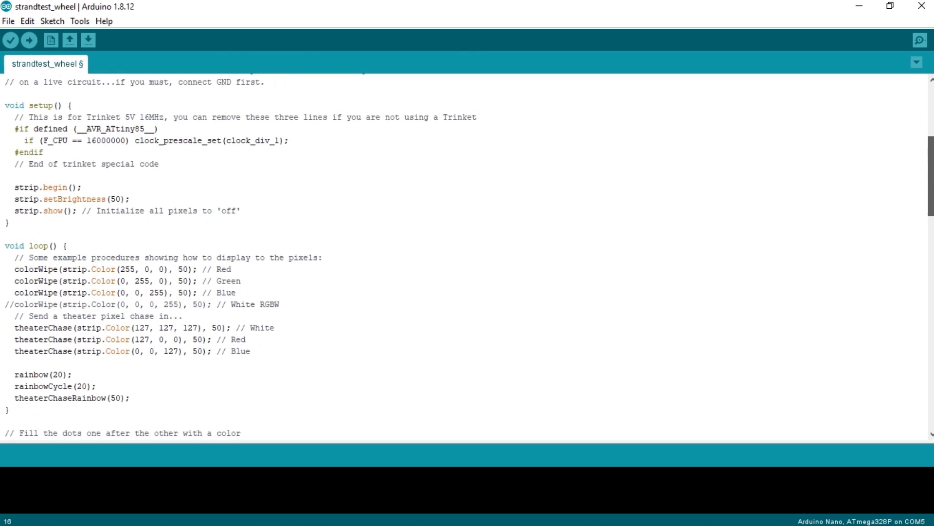
scroll("down", 3)
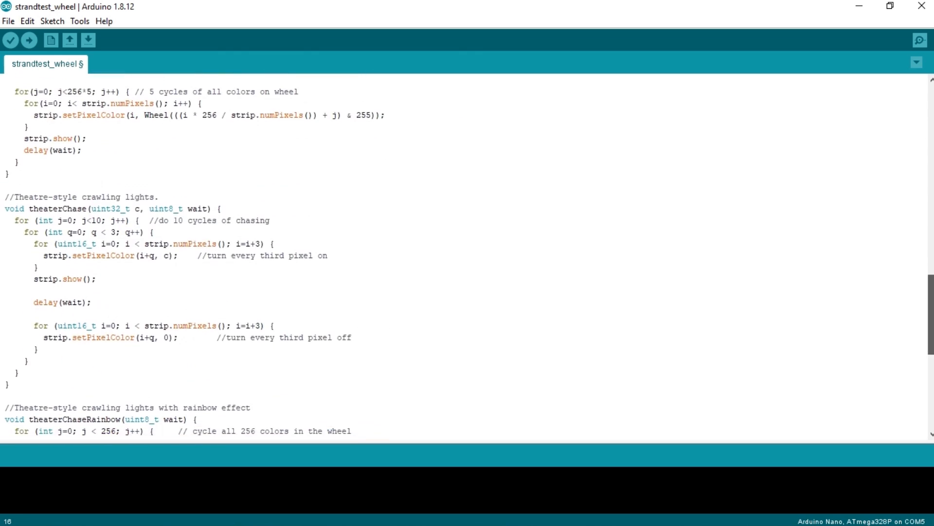
scroll("down", 3)
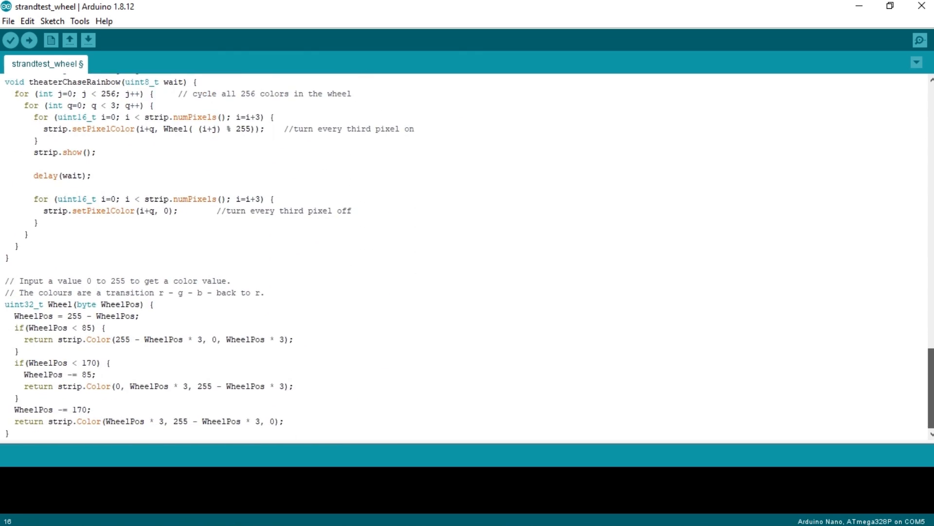
scroll("up", 3)
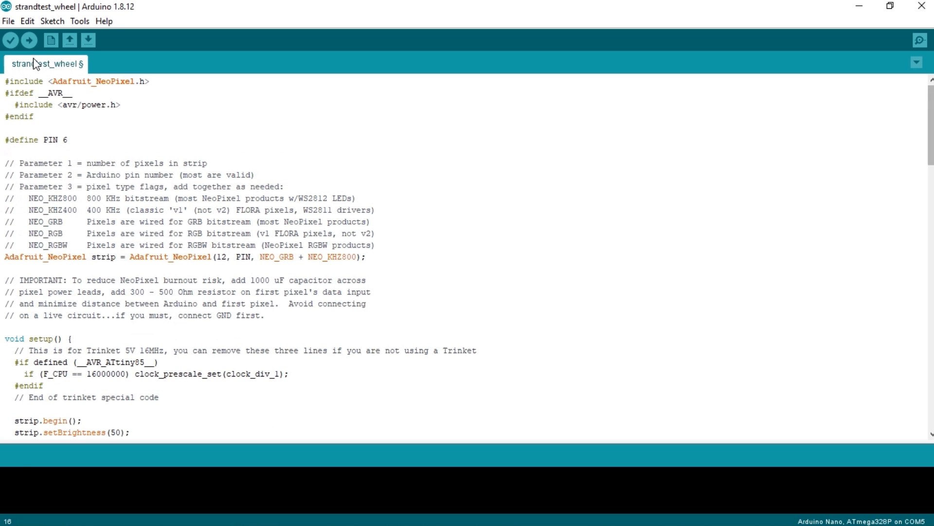
left_click(29, 40)
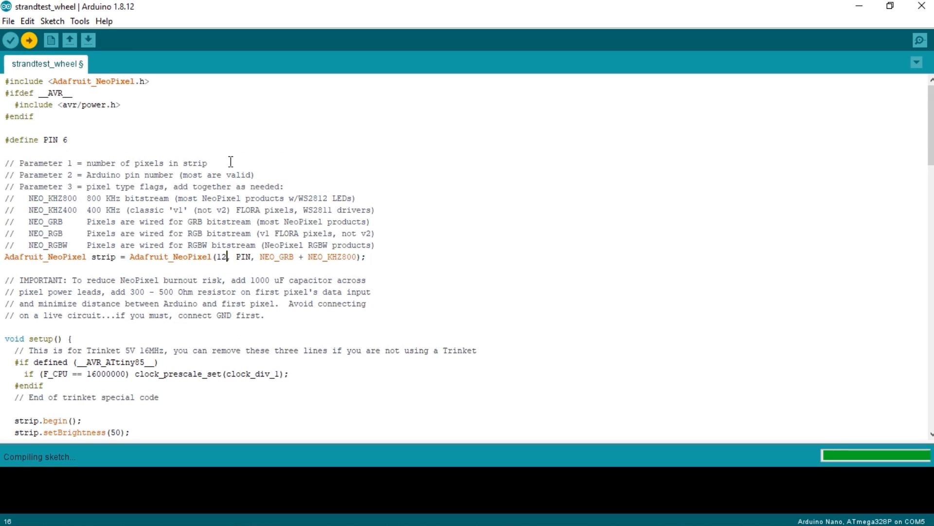